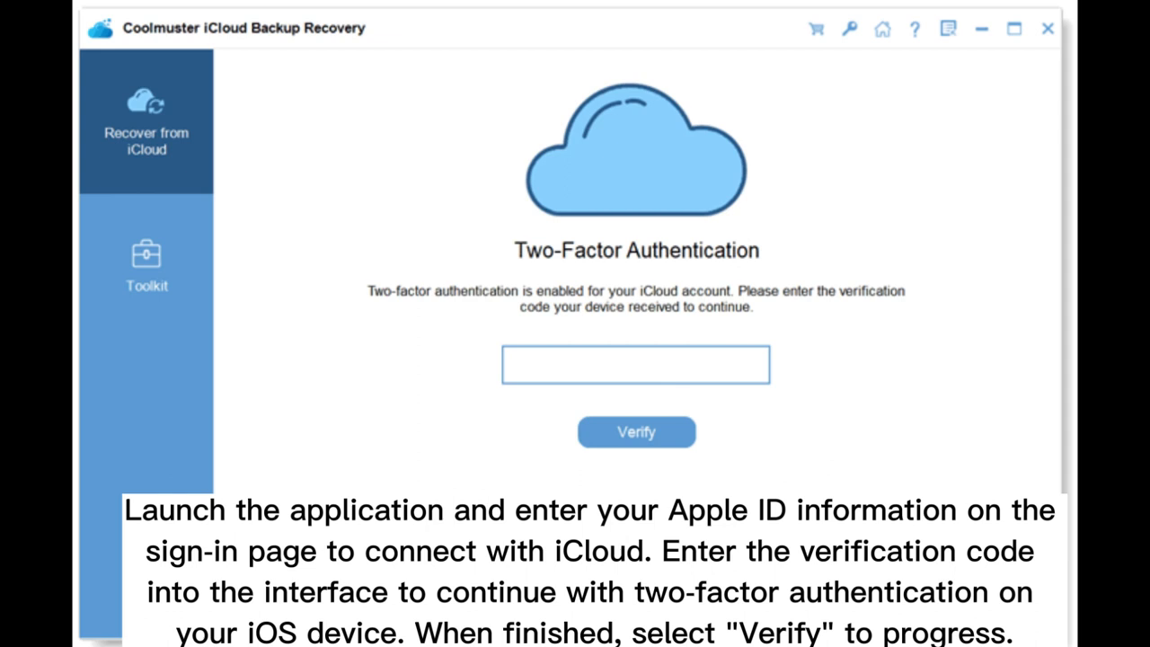
Submit the two-factor verification code to list the backup's photos, contacts, notes, calendars and reminders.
click(635, 431)
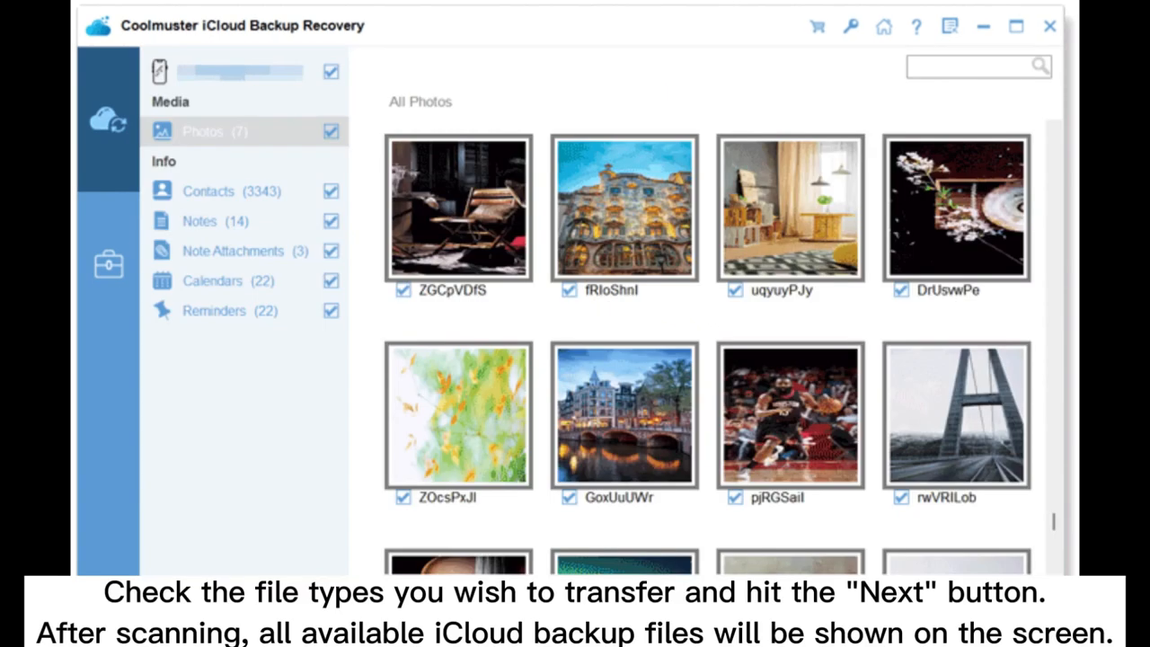